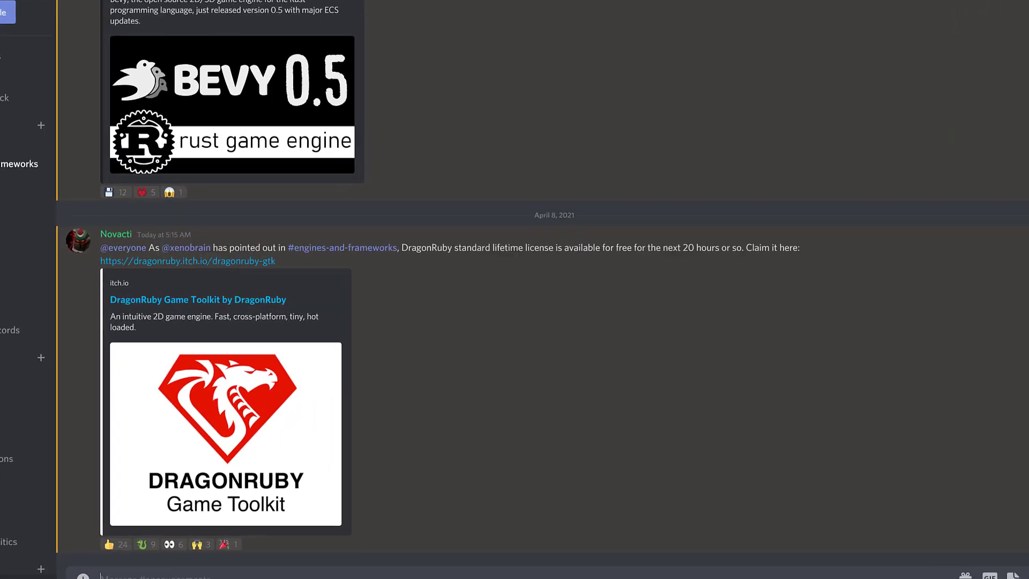
Step: Scroll through the Discord announcement of the free DragonRuby standard lifetime license
{"action": "scroll", "scroll_direction": "down", "scroll_amount": 3}
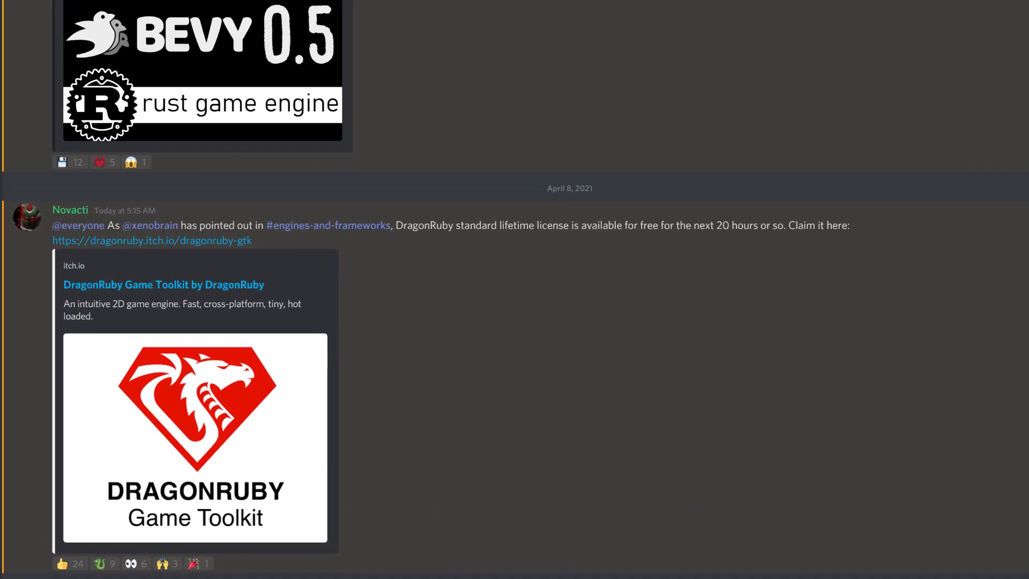
{"action": "mouse_move", "coordinate": [70, 314]}
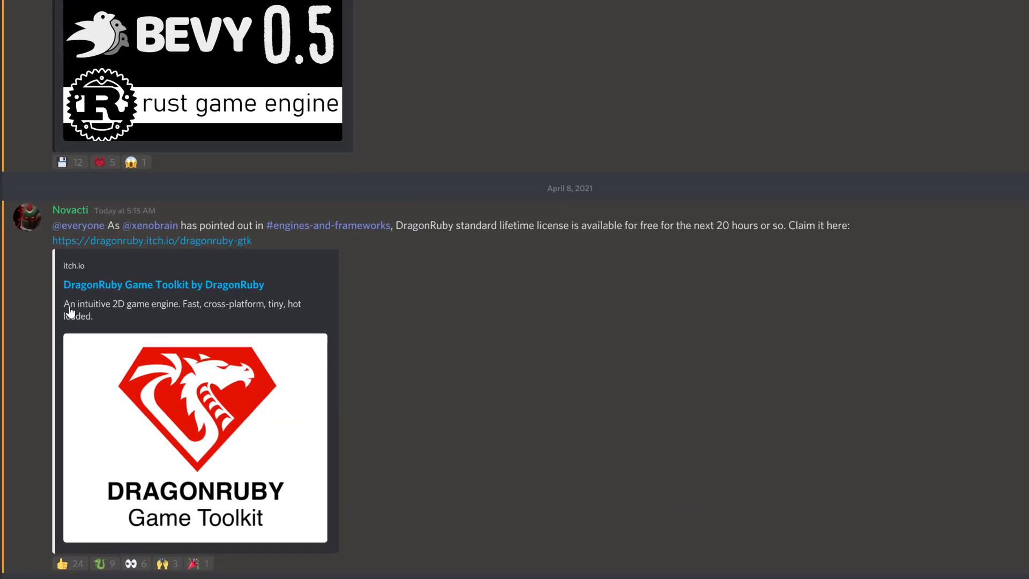
{"action": "mouse_move", "coordinate": [263, 274]}
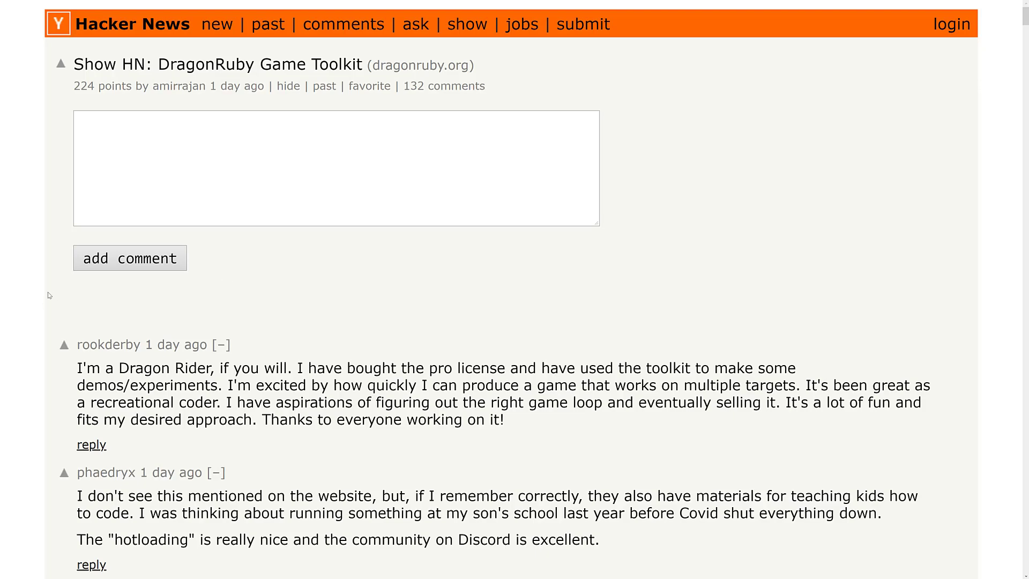
Step: Scroll down the Show HN DragonRuby Game Toolkit comment thread
{"action": "scroll", "scroll_direction": "down", "scroll_amount": 3}
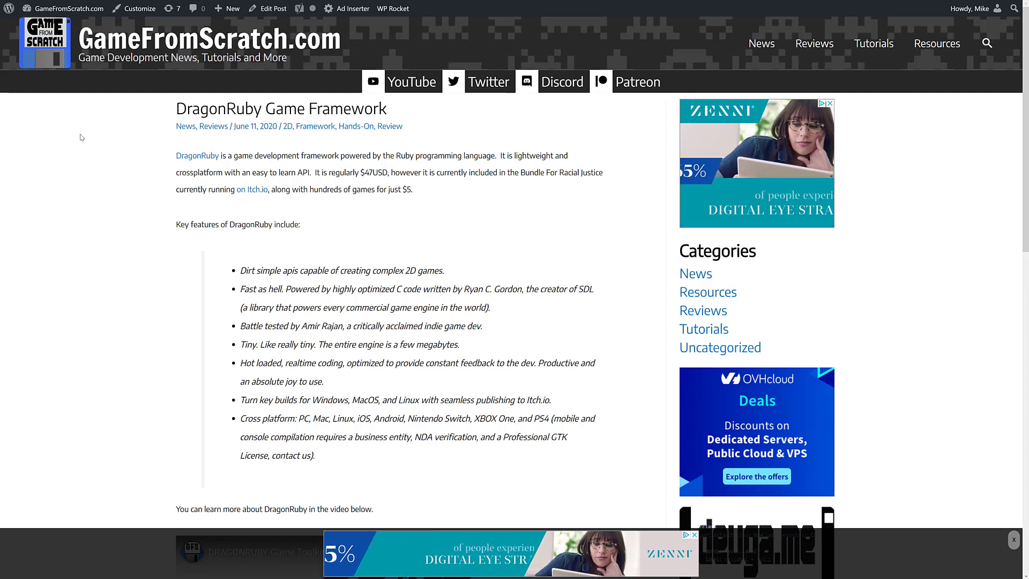
Step: Scroll through the GameFromScratch article's DragonRuby key features and pricing notes
{"action": "scroll", "scroll_direction": "down", "scroll_amount": 3}
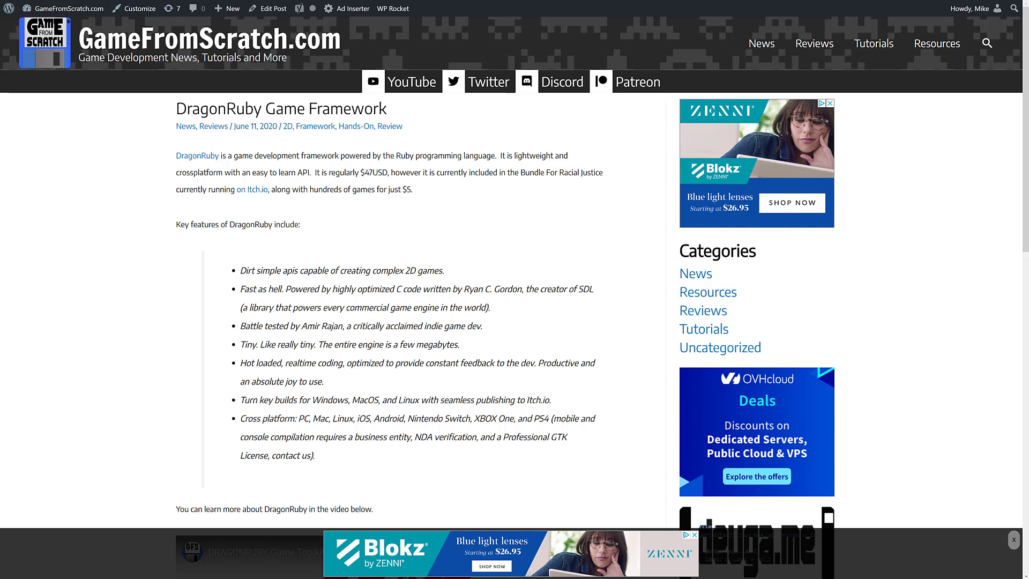
{"action": "mouse_move", "coordinate": [299, 333]}
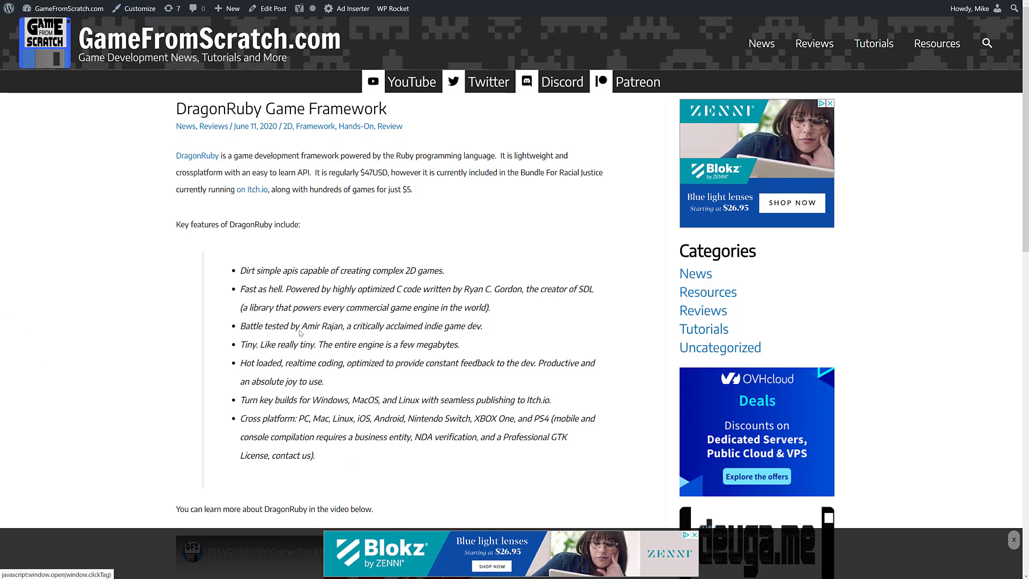
{"action": "mouse_move", "coordinate": [242, 246]}
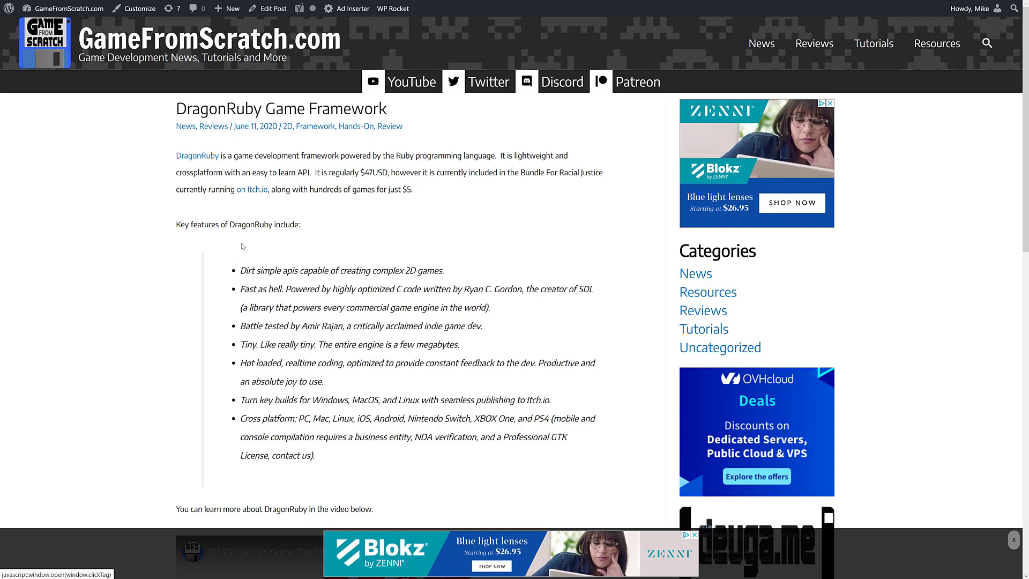
{"action": "mouse_move", "coordinate": [254, 263]}
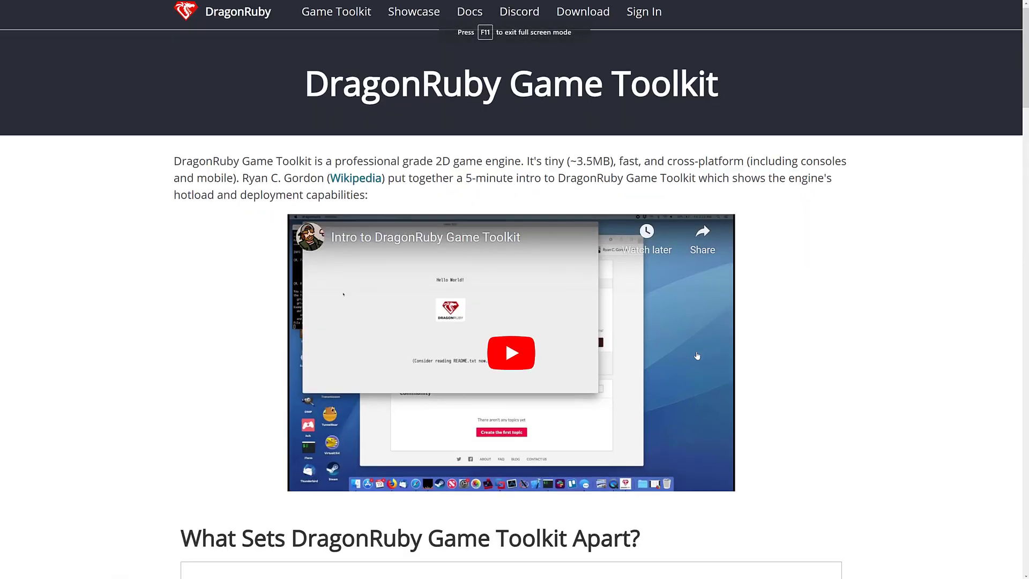
Step: Read the 'What Sets DragonRuby Game Toolkit Apart?' sections, highlighting the ~3.5 MB size claim
{"action": "scroll", "scroll_direction": "down", "scroll_amount": 3}
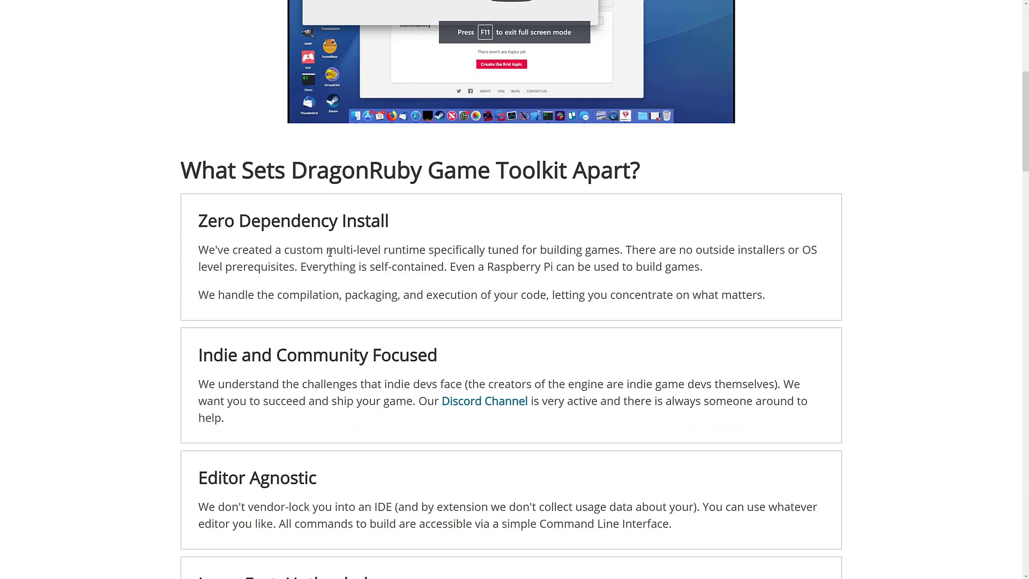
{"action": "scroll", "scroll_direction": "down", "scroll_amount": 3}
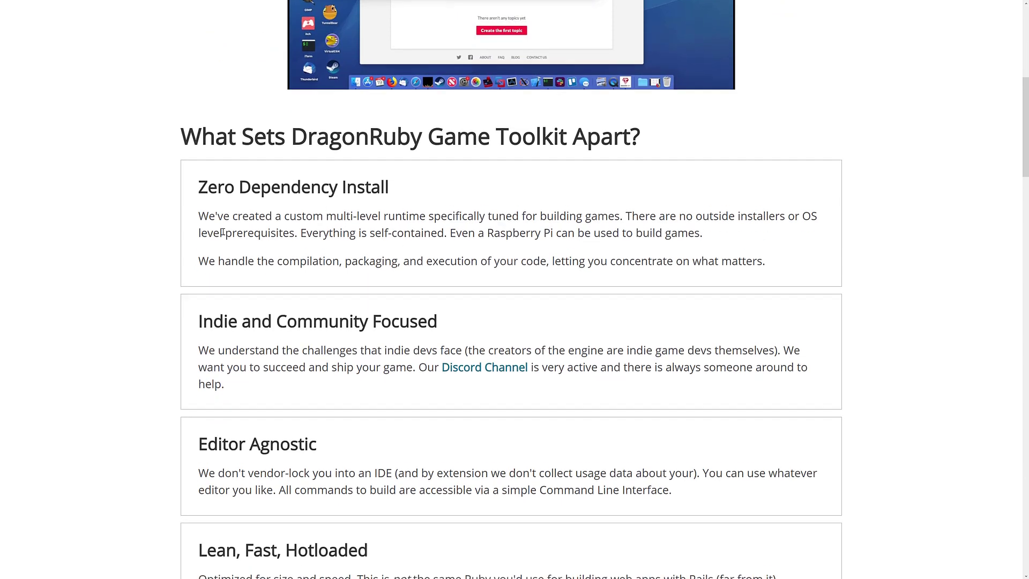
{"action": "scroll", "scroll_direction": "down", "scroll_amount": 3}
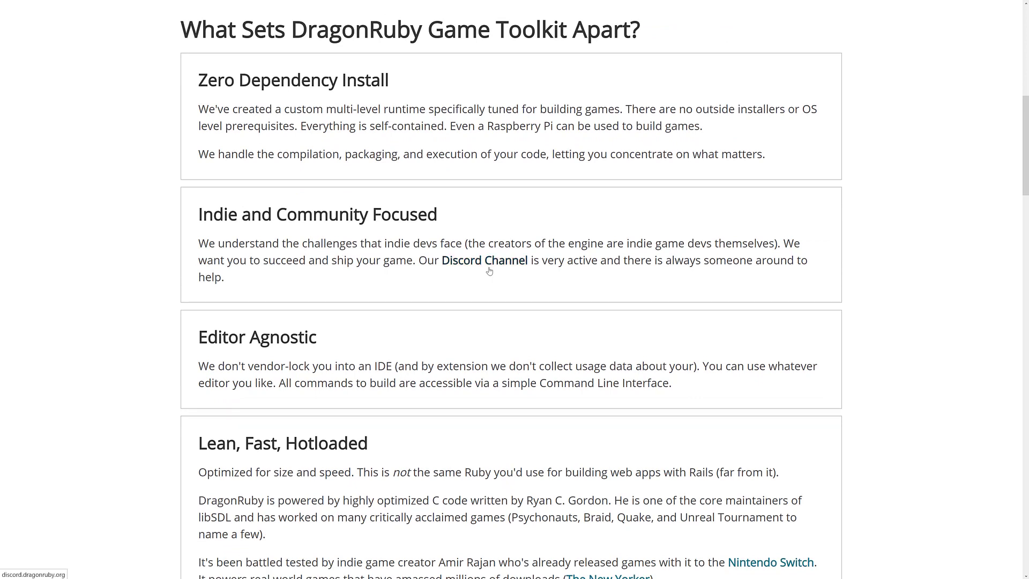
{"action": "scroll", "scroll_direction": "down", "scroll_amount": 3}
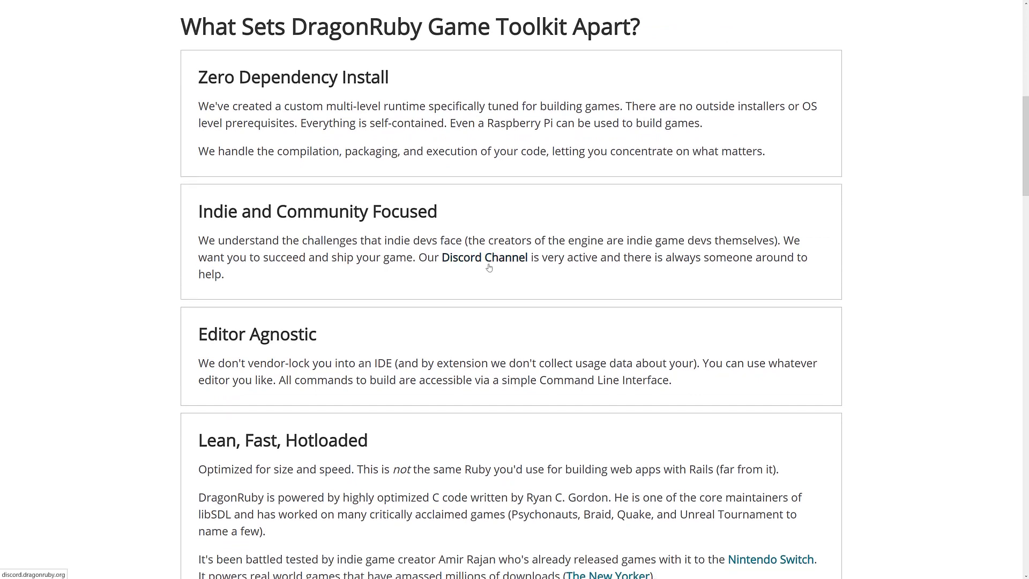
{"action": "scroll", "scroll_direction": "down", "scroll_amount": 3}
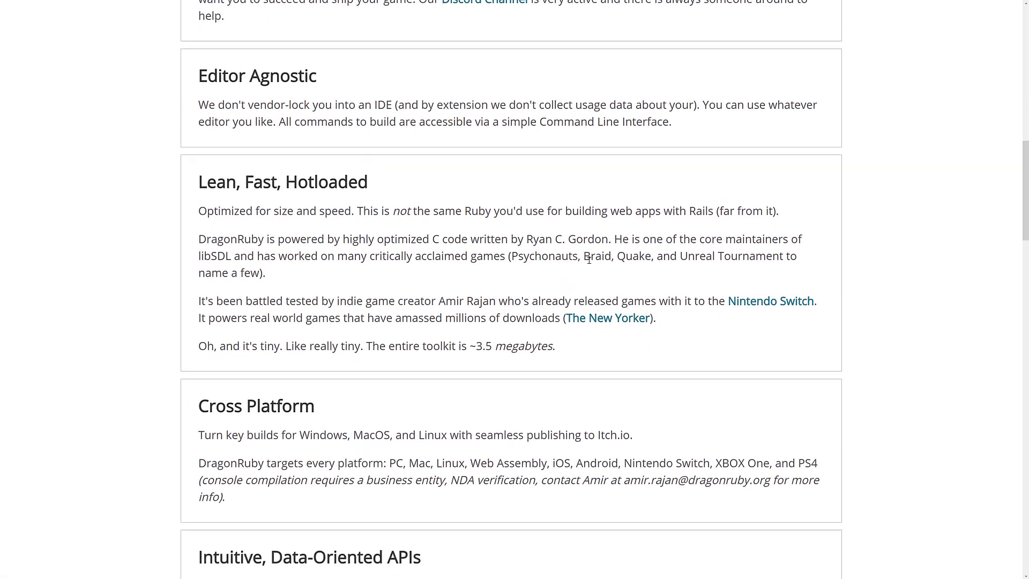
{"action": "scroll", "scroll_direction": "down", "scroll_amount": 3}
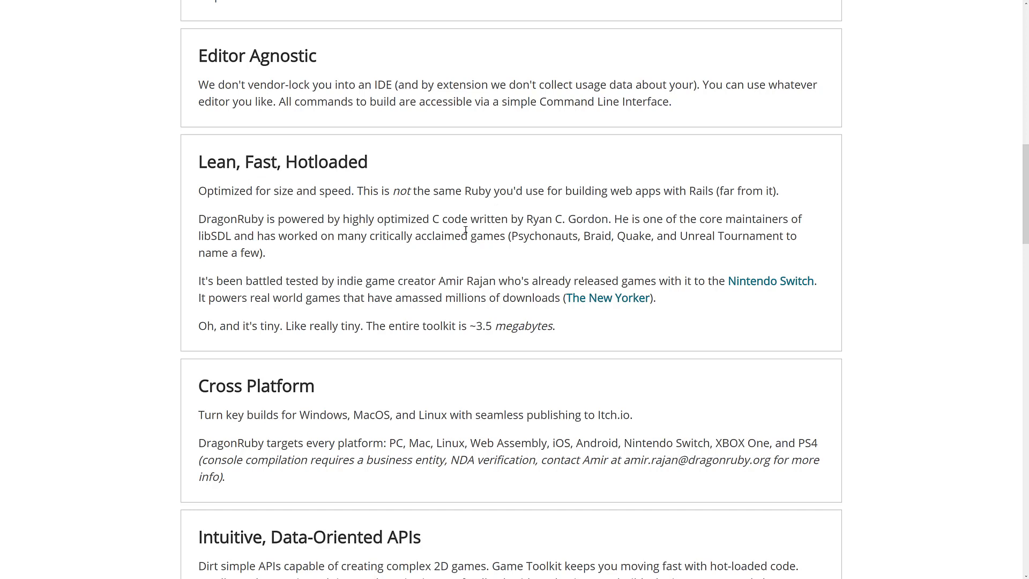
{"action": "mouse_move", "coordinate": [515, 232]}
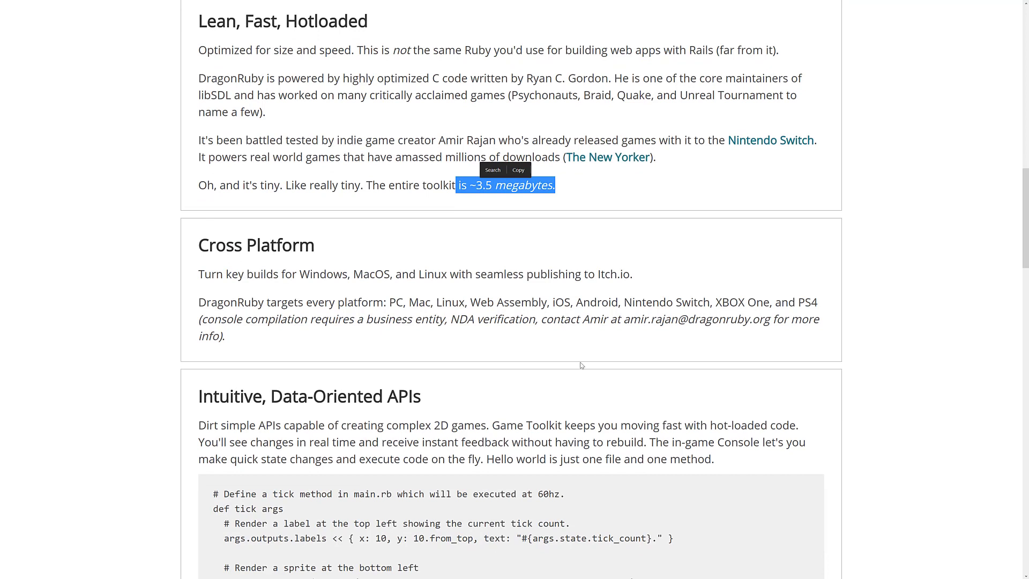
{"action": "double_click", "coordinate": [312, 274]}
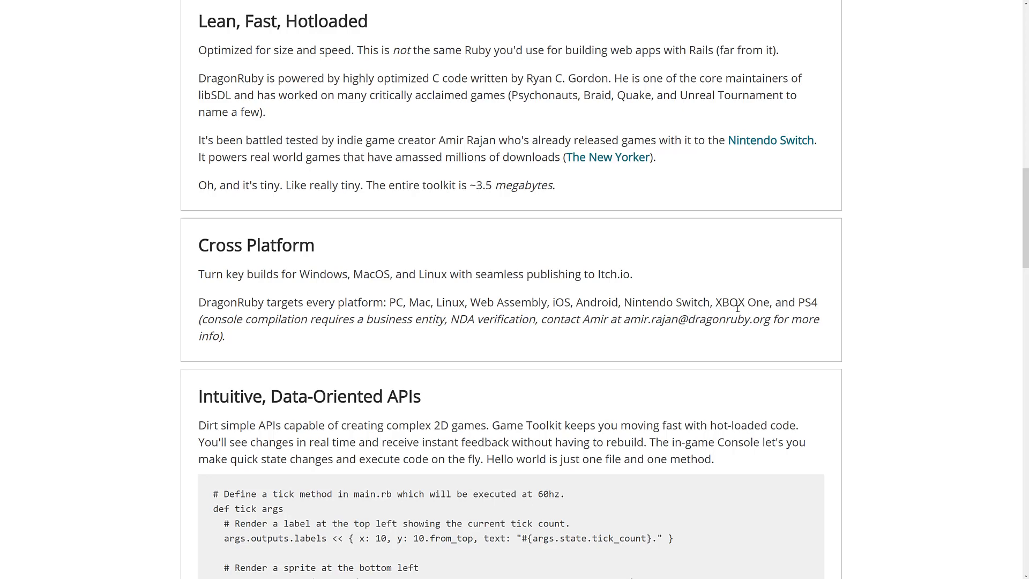
{"action": "mouse_move", "coordinate": [374, 317]}
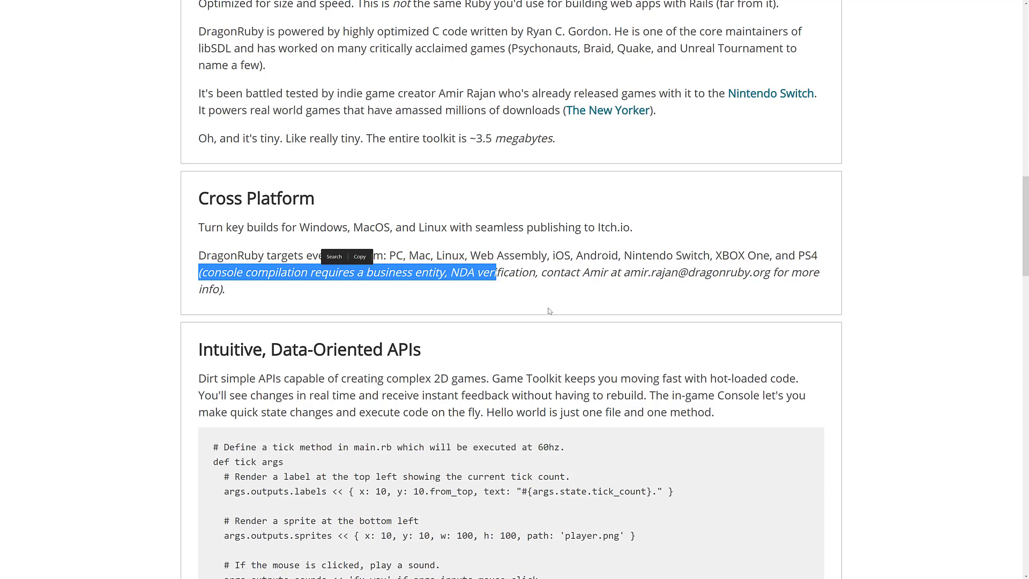
{"action": "scroll", "scroll_direction": "down", "scroll_amount": 3}
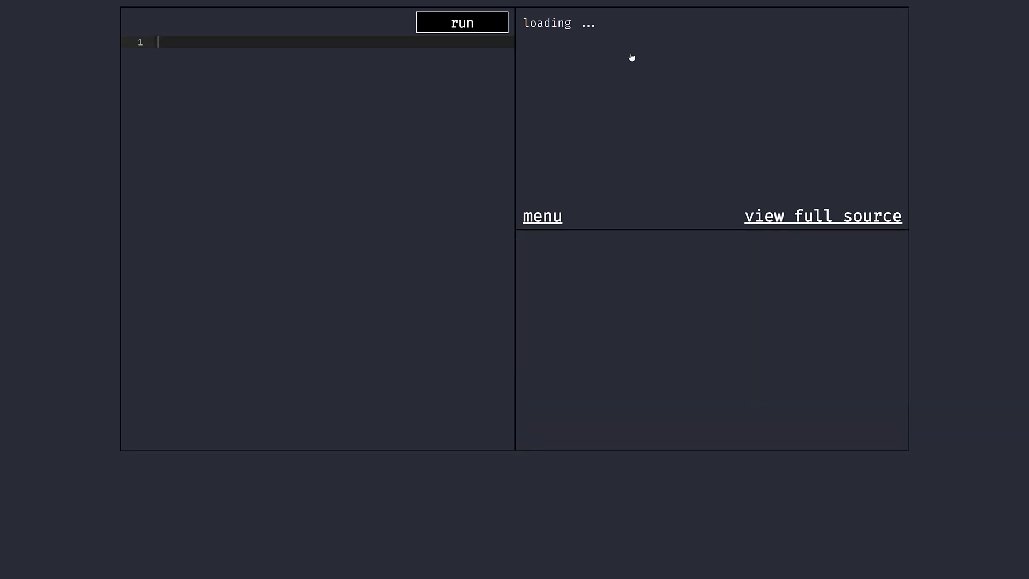
Step: Run the sandbox's Lines sample, then load the looping explosion animation sample
{"action": "left_click", "coordinate": [363, 22]}
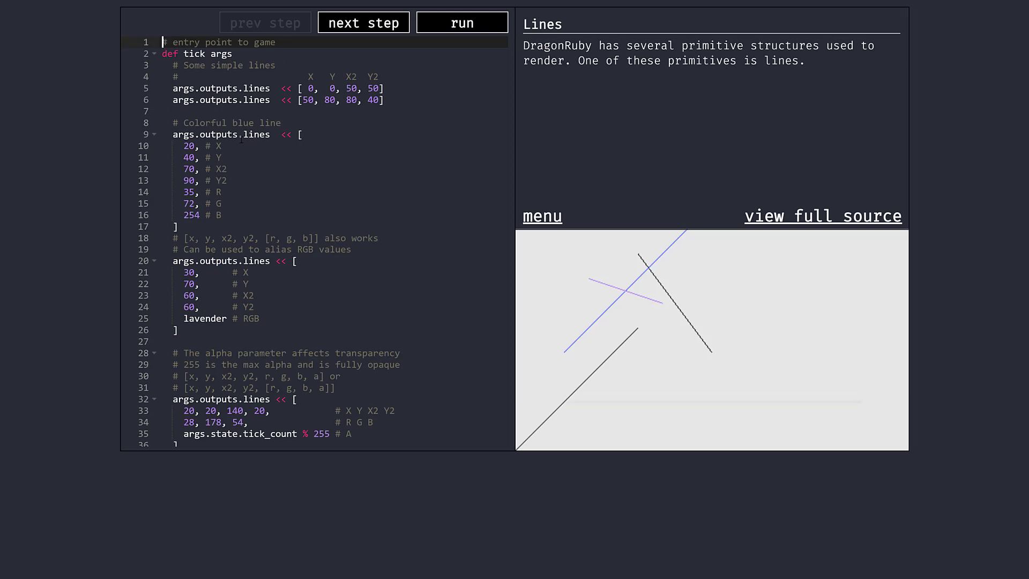
{"action": "left_click", "coordinate": [541, 216]}
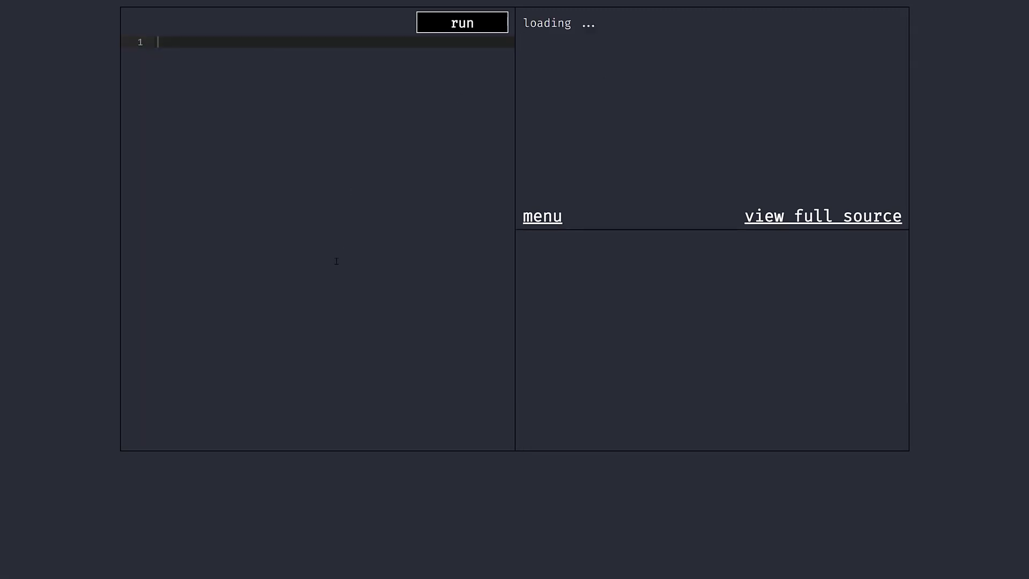
{"action": "left_click", "coordinate": [363, 22]}
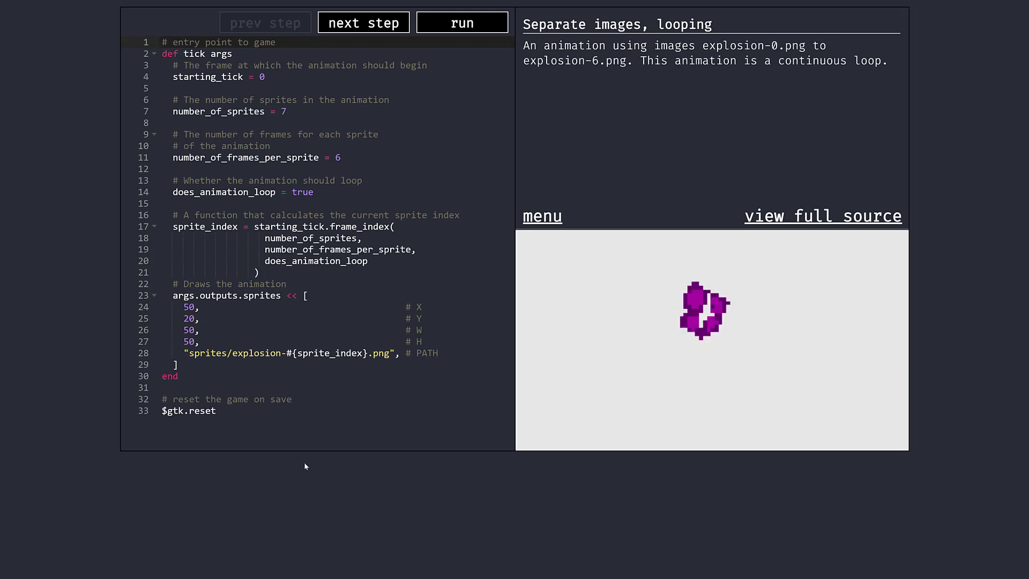
{"action": "left_click", "coordinate": [362, 22]}
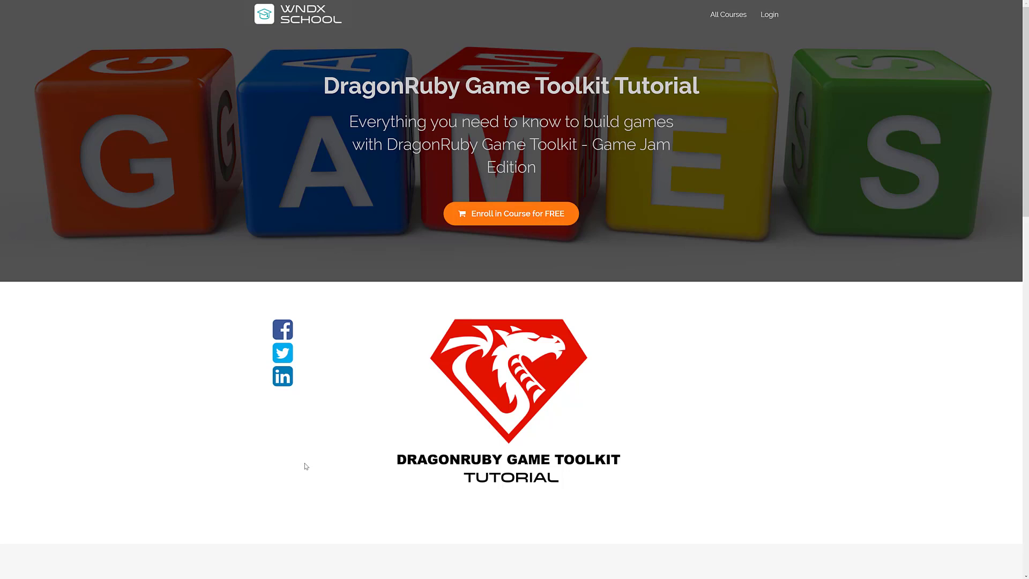
{"action": "mouse_move", "coordinate": [664, 441]}
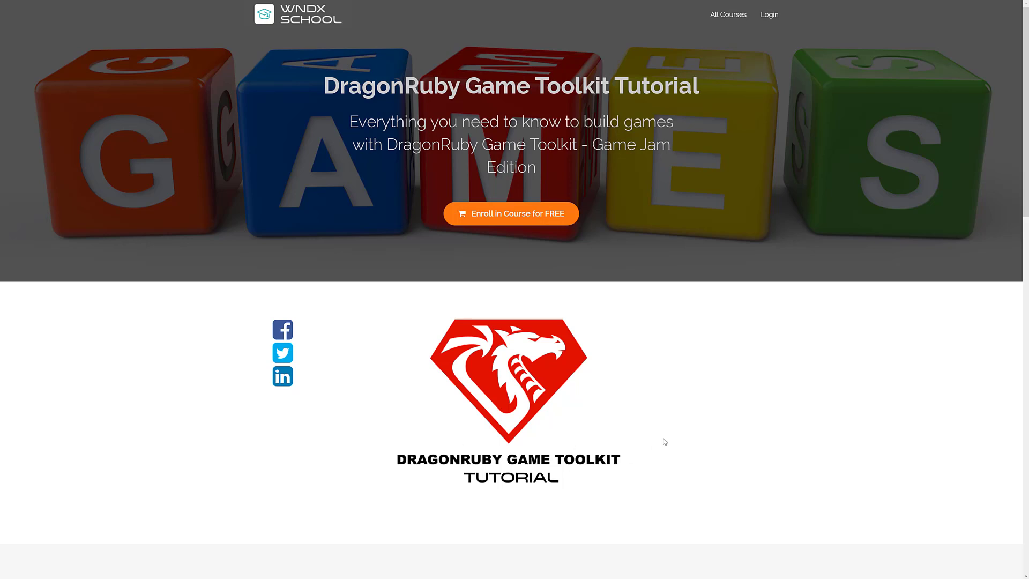
{"action": "mouse_move", "coordinate": [757, 369]}
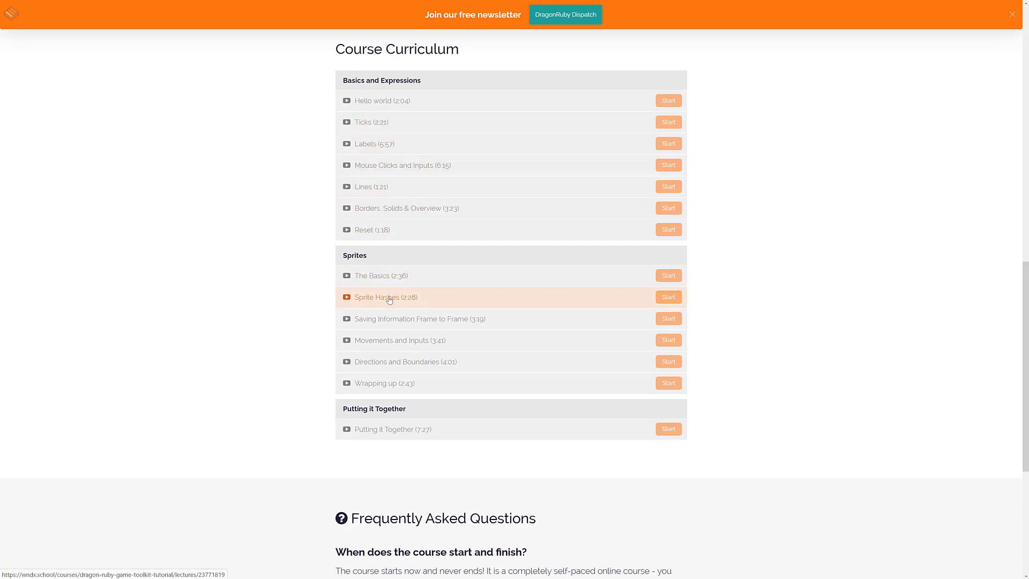
{"action": "mouse_move", "coordinate": [511, 456]}
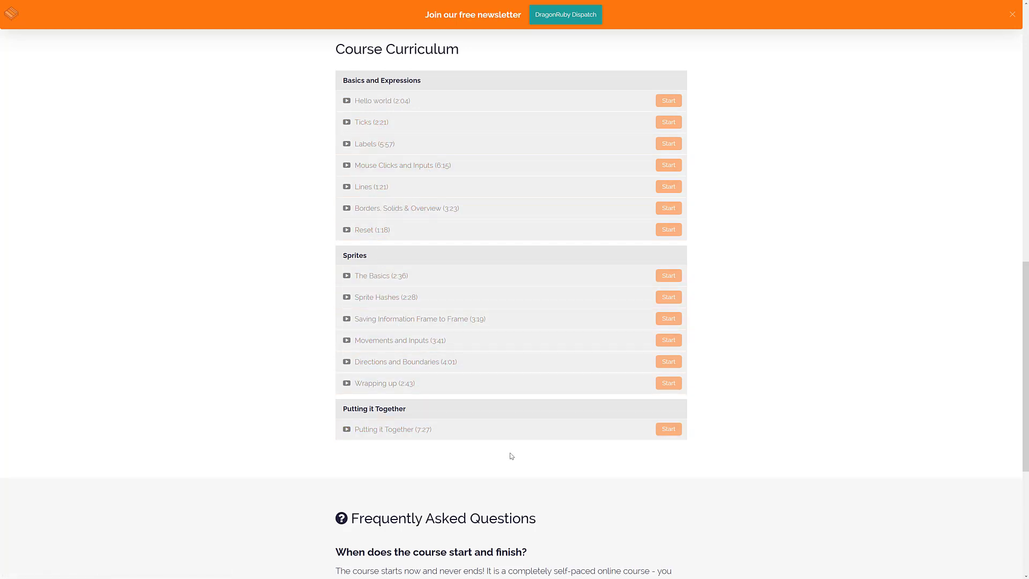
Step: Scroll the WNDX School tutorial page down to its Course Curriculum
{"action": "scroll", "scroll_direction": "down", "scroll_amount": 3}
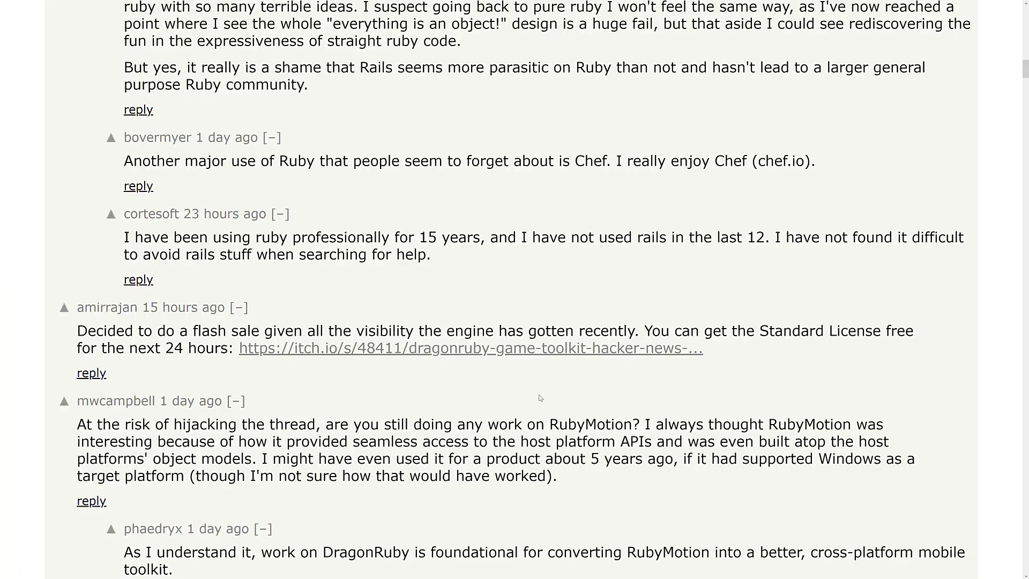
Step: Move from the 24-hour free Standard License comment to the dragonruby.org pricing table
{"action": "left_click", "coordinate": [470, 348]}
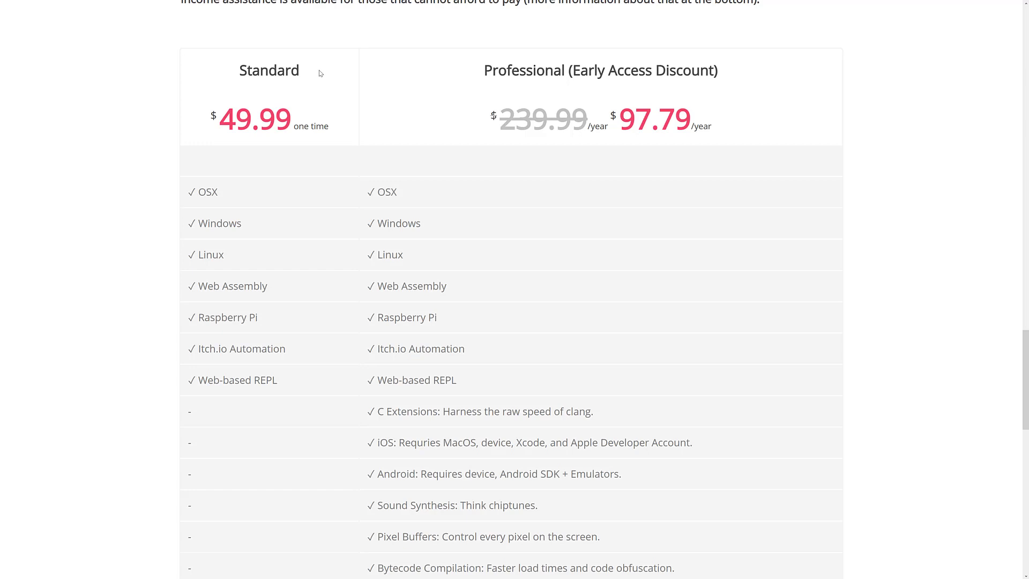
Step: Scroll the pricing table to Professional-only extras like C Extensions, iOS and Android
{"action": "scroll", "scroll_direction": "down", "scroll_amount": 3}
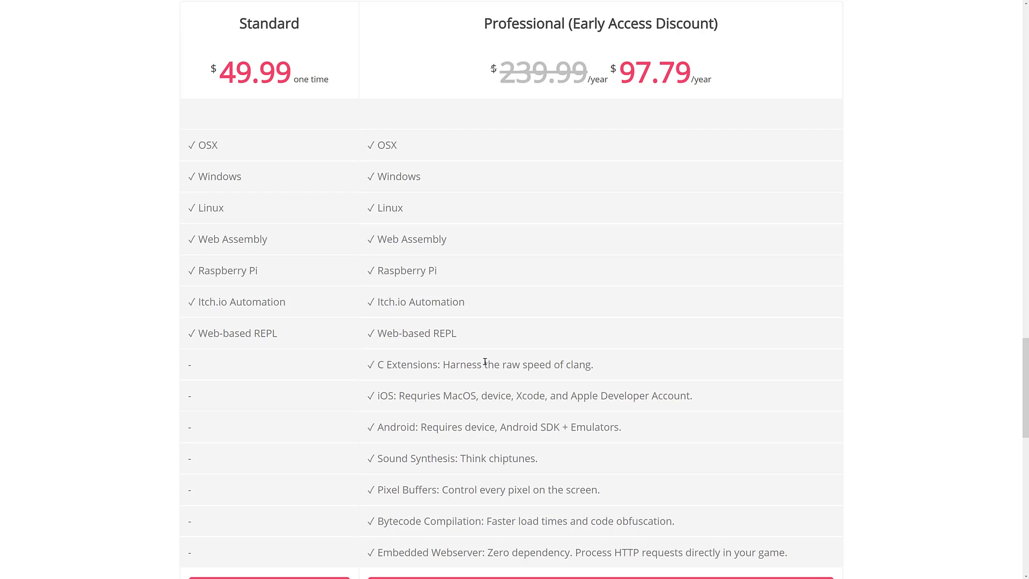
{"action": "mouse_move", "coordinate": [450, 457]}
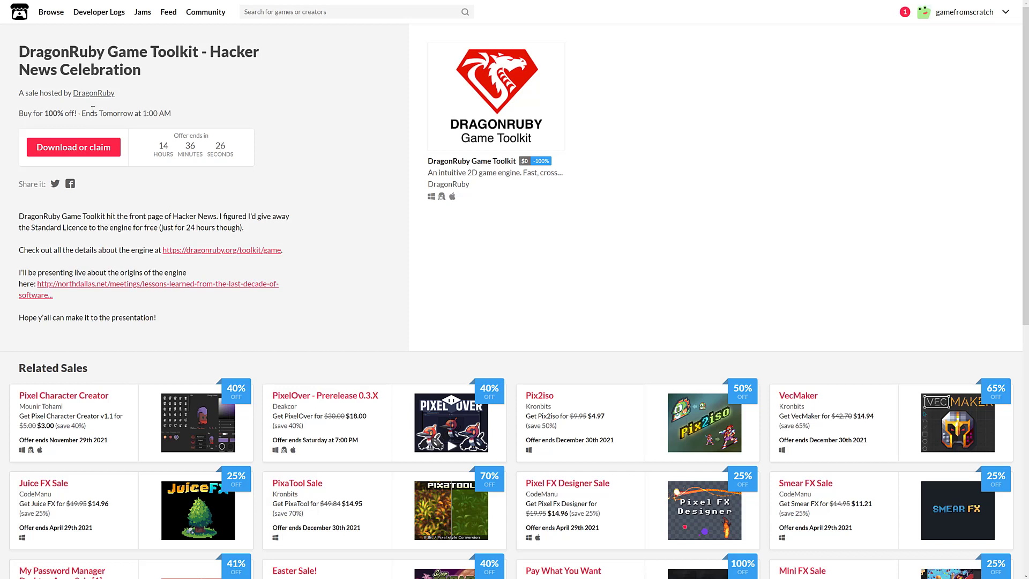
{"action": "mouse_move", "coordinate": [156, 129]}
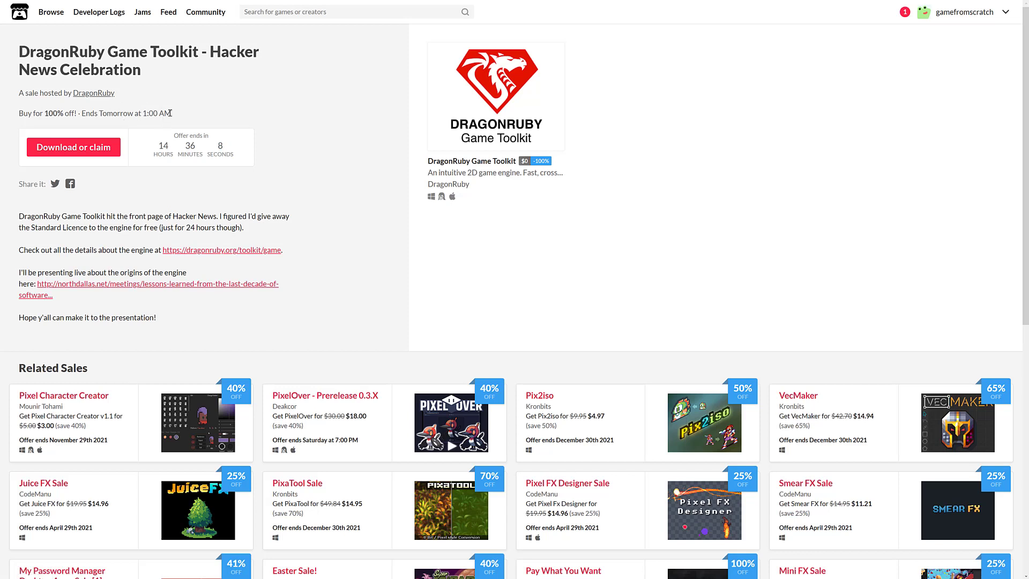
{"action": "mouse_move", "coordinate": [220, 145]}
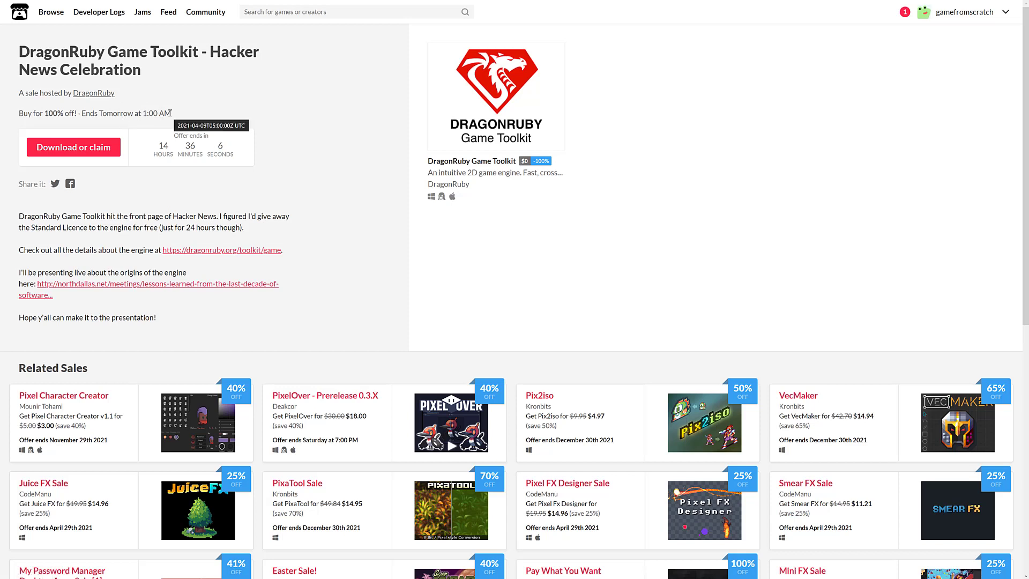